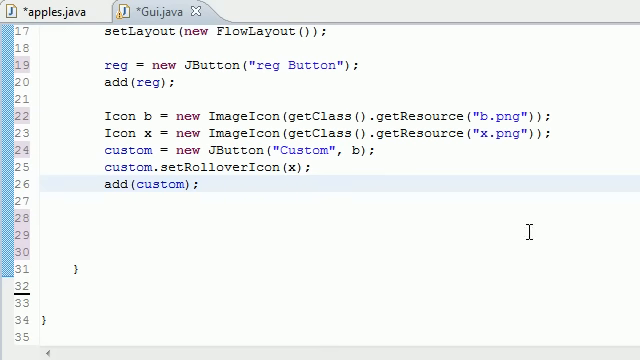
Step: Below add(custom), create a handler with HandlerClass handler = new HandlerClass();
{"action": "left_click", "coordinate": [200, 186]}
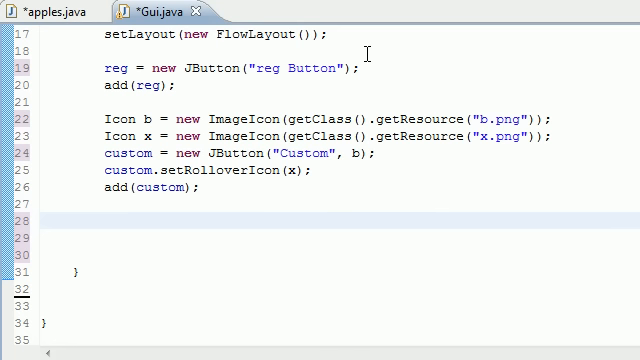
{"action": "type", "text": "HandlerClass"}
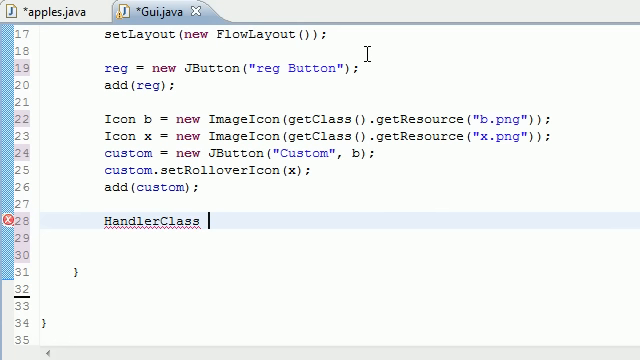
{"action": "type", "text": "handler"}
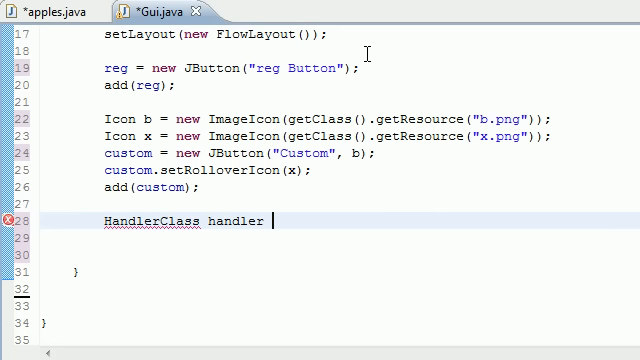
{"action": "type", "text": "= new"}
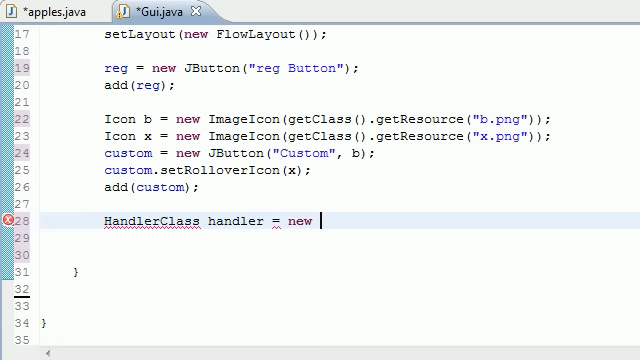
{"action": "type", "text": "HandlerClass()"}
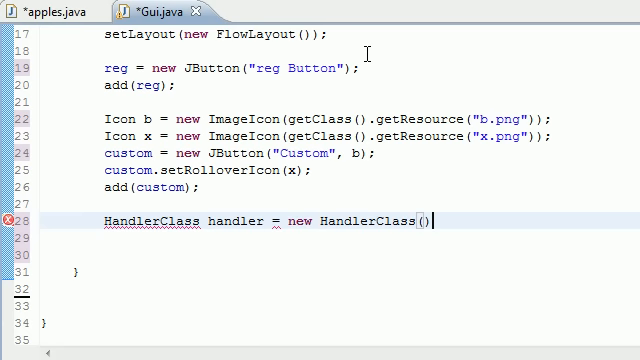
{"action": "type", "text": ";"}
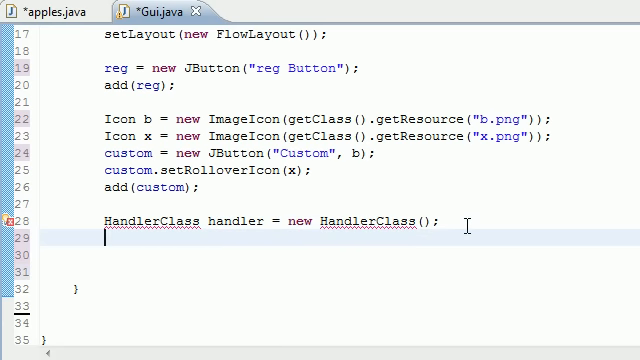
Step: Register handler as the action listener on reg and custom via addActionListener
{"action": "type", "text": "regf"}
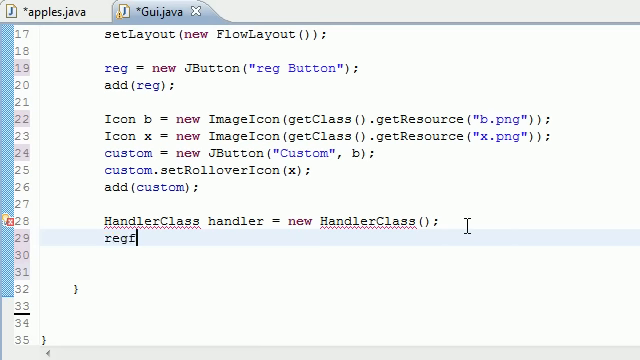
{"action": "type", "text": "."}
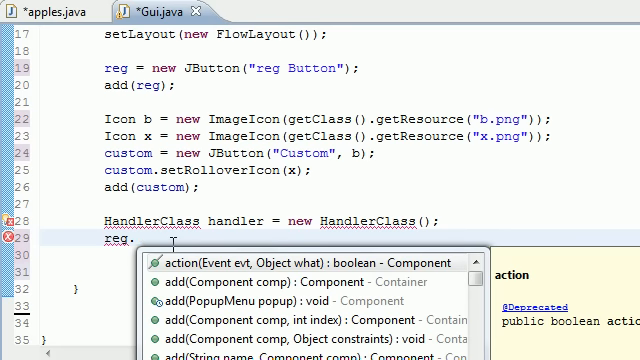
{"action": "type", "text": "addActionListener();"}
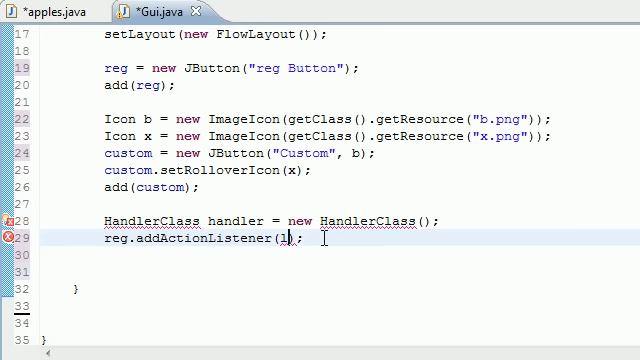
{"action": "key", "text": "Backspace"}
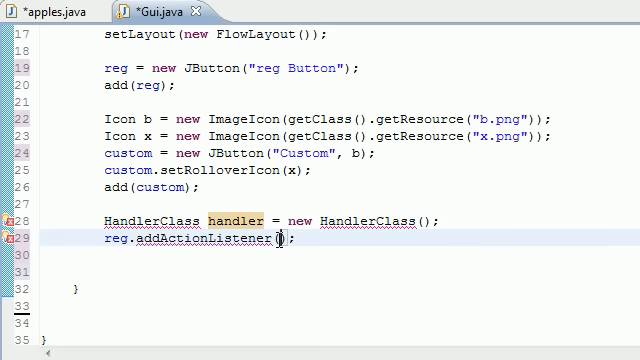
{"action": "type", "text": "handler"}
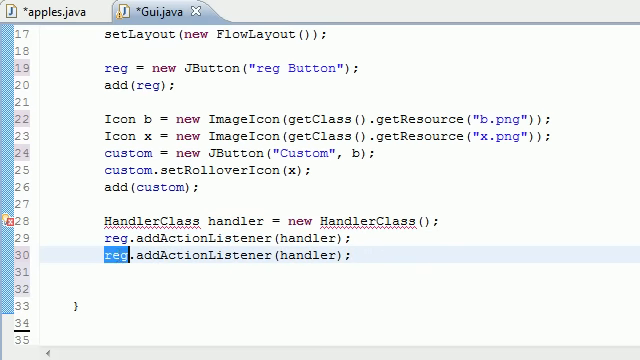
{"action": "type", "text": "custom"}
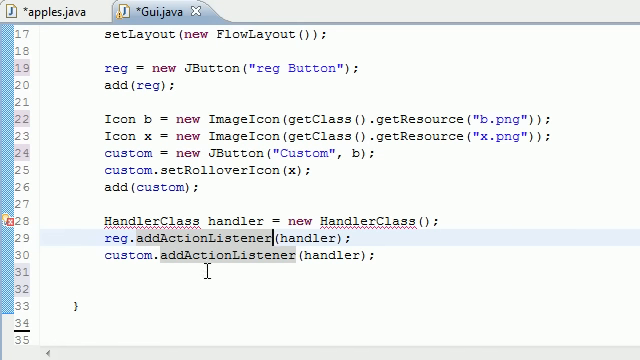
{"action": "scroll", "scroll_direction": "down", "scroll_amount": 3}
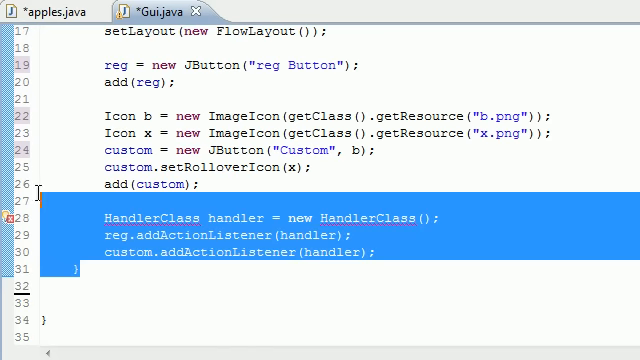
{"action": "scroll", "scroll_direction": "up", "scroll_amount": 3}
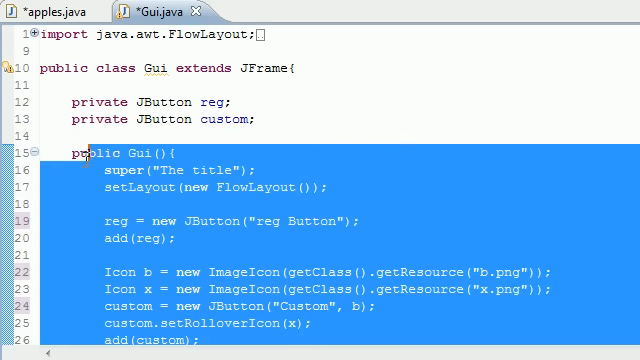
{"action": "scroll", "scroll_direction": "down", "scroll_amount": 3}
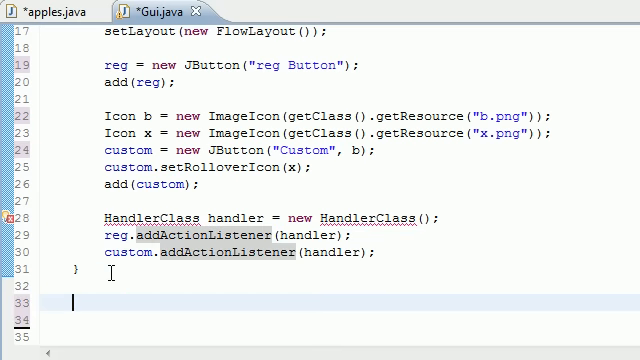
{"action": "scroll", "scroll_direction": "down", "scroll_amount": 3}
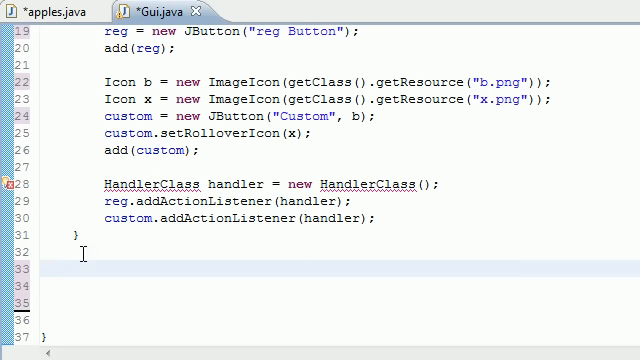
Step: Declare 'private class HandlerClass implements ActionListener' with an empty body
{"action": "type", "text": "private"}
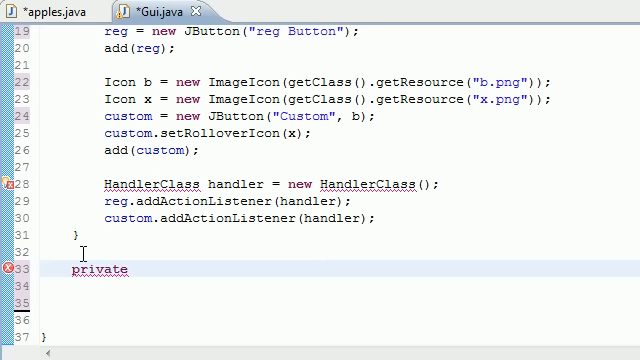
{"action": "type", "text": "c"}
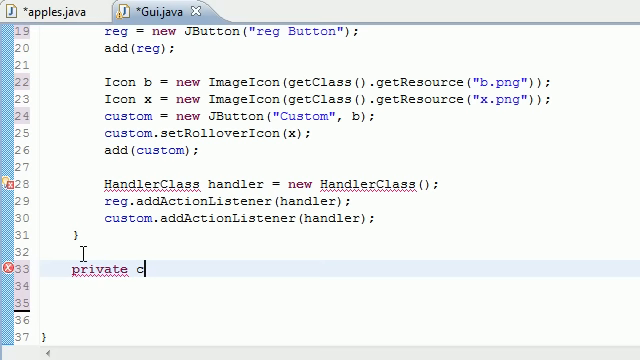
{"action": "type", "text": "lass Handler"}
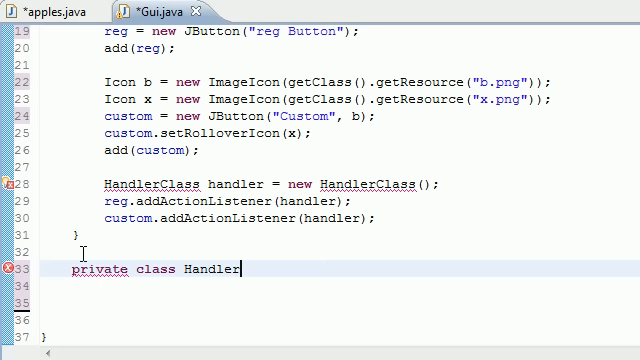
{"action": "type", "text": "Class"}
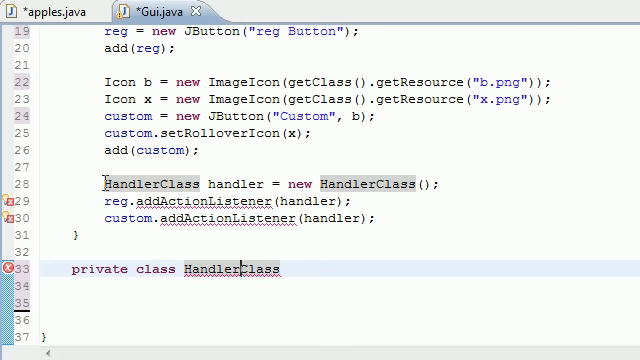
{"action": "double_click", "coordinate": [140, 184]}
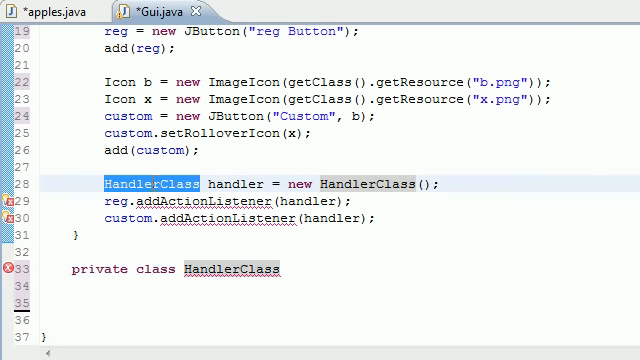
{"action": "left_click", "coordinate": [285, 268]}
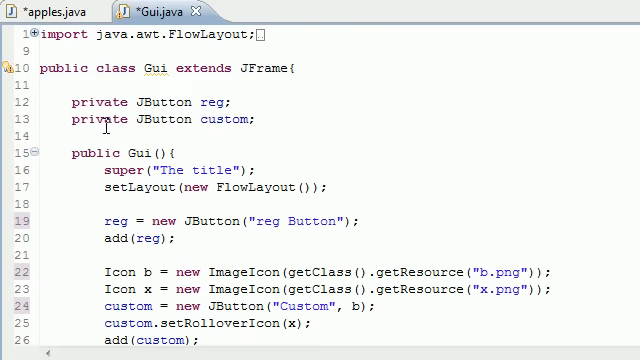
{"action": "scroll", "scroll_direction": "down", "scroll_amount": 3}
{"action": "type", "text": "private class HandlerClass"}
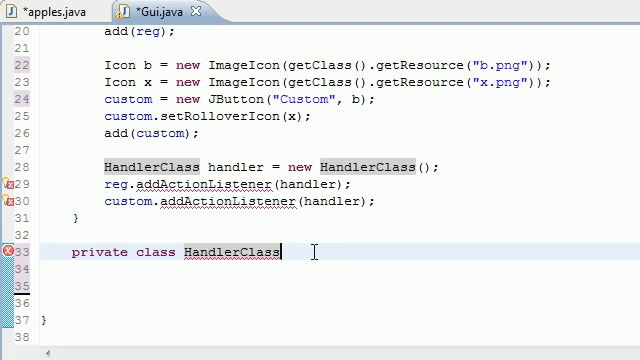
{"action": "mouse_move", "coordinate": [367, 229]}
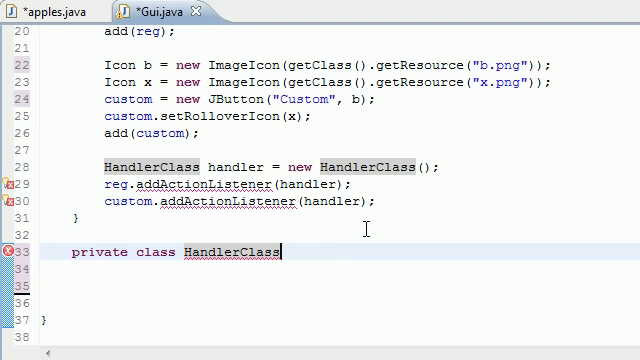
{"action": "type", "text": "implement"}
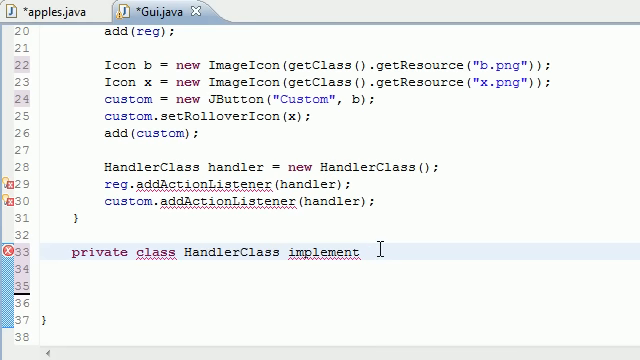
{"action": "type", "text": "ActionListener"}
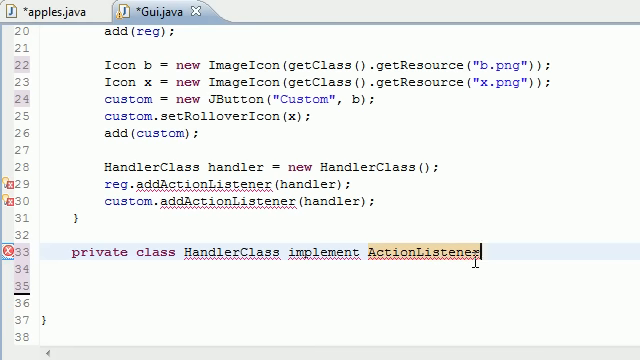
{"action": "type", "text": "{}"}
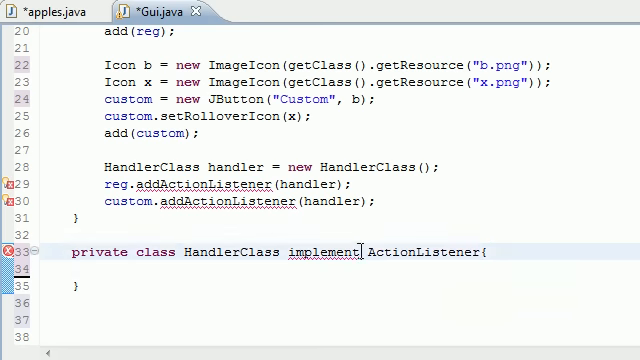
{"action": "type", "text": "s"}
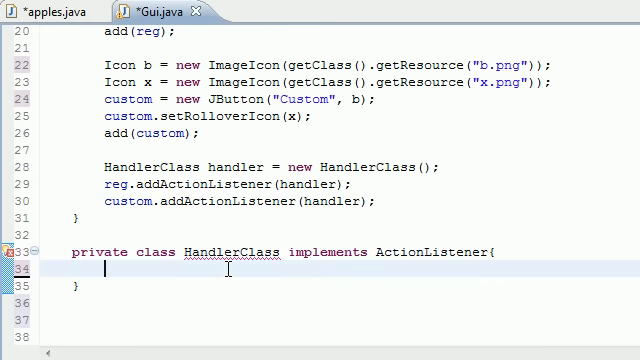
{"action": "mouse_move", "coordinate": [378, 251]}
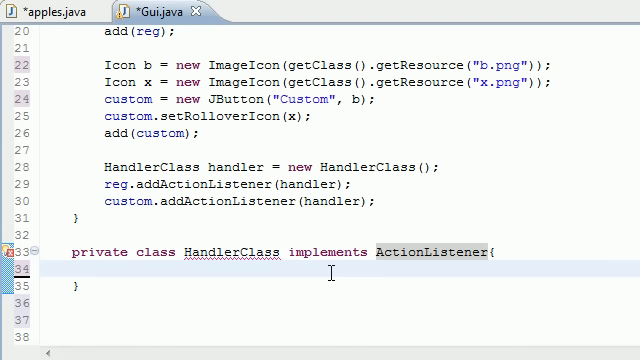
{"action": "left_click", "coordinate": [103, 270]}
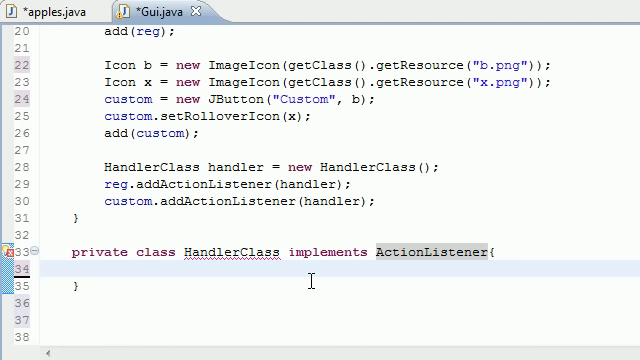
Step: Add 'public void actionPerformed(ActionEvent event)' with an empty body inside HandlerClass
{"action": "type", "text": "publiu"}
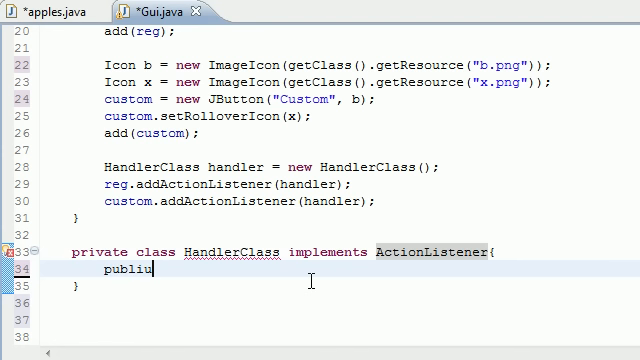
{"action": "type", "text": "c void"}
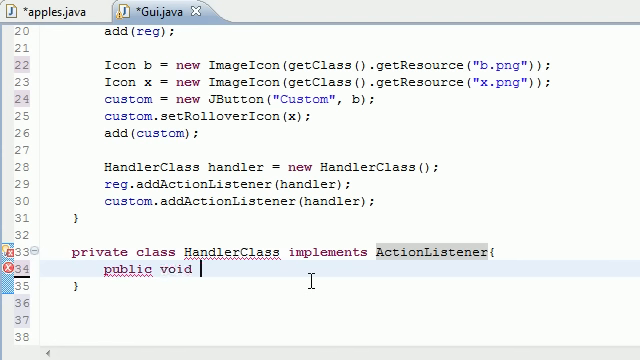
{"action": "type", "text": "actionPe"}
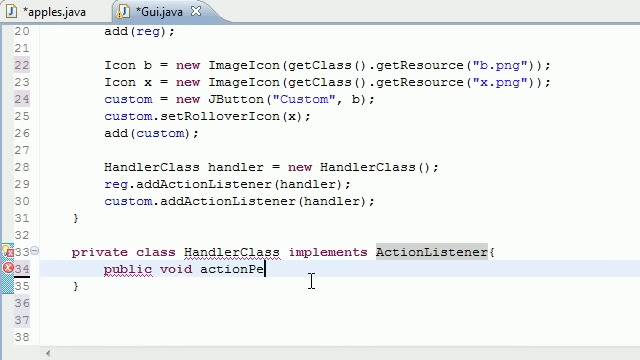
{"action": "type", "text": "rformed"}
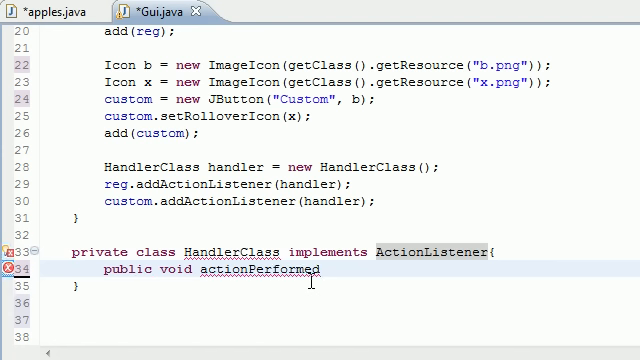
{"action": "type", "text": "()"}
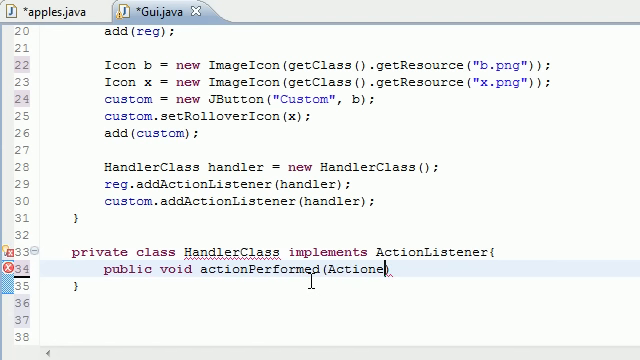
{"action": "type", "text": "vent"}
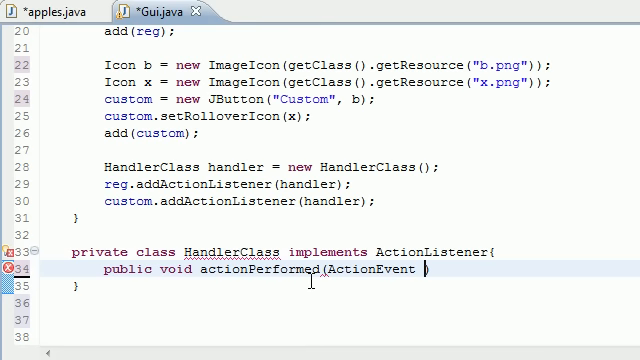
{"action": "type", "text": "event)"}
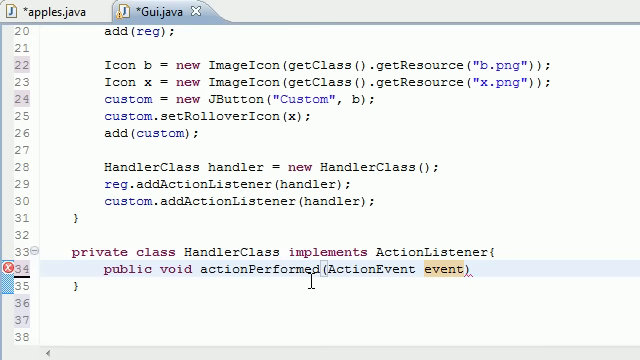
{"action": "type", "text": "{"}
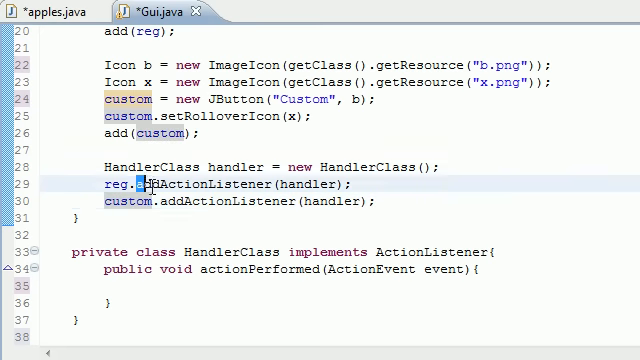
{"action": "double_click", "coordinate": [190, 184]}
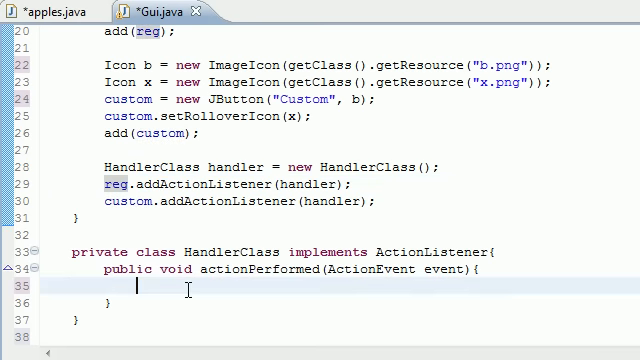
{"action": "scroll", "scroll_direction": "down", "scroll_amount": 3}
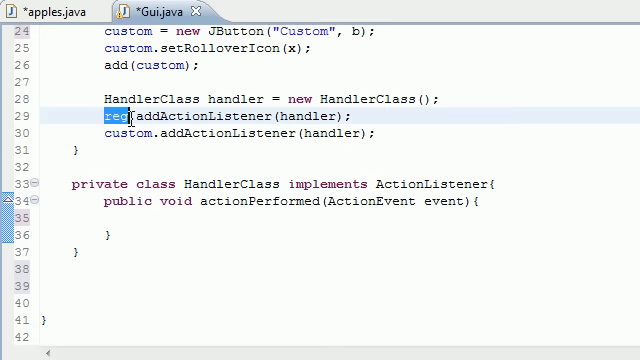
{"action": "left_click", "coordinate": [137, 213]}
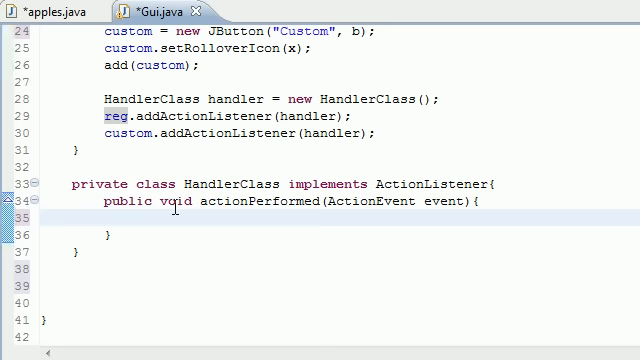
Step: In actionPerformed, call JOptionPane.showMessageDialog(null, String.format("%s", event.getActionCommand()))
{"action": "type", "text": "JOpti"}
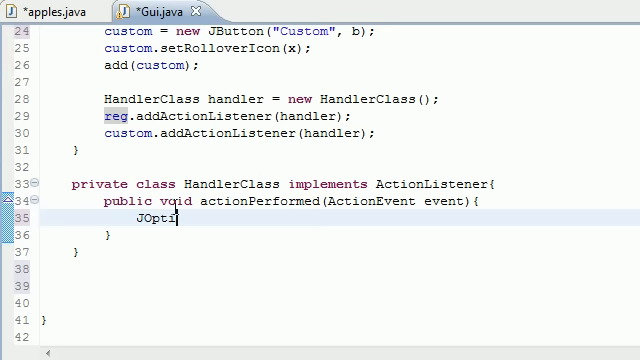
{"action": "type", "text": "onPane"}
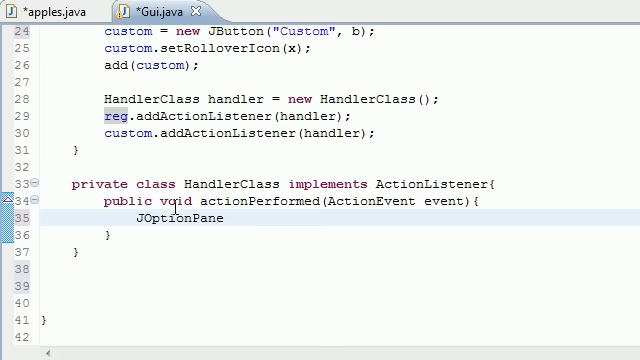
{"action": "type", "text": "."}
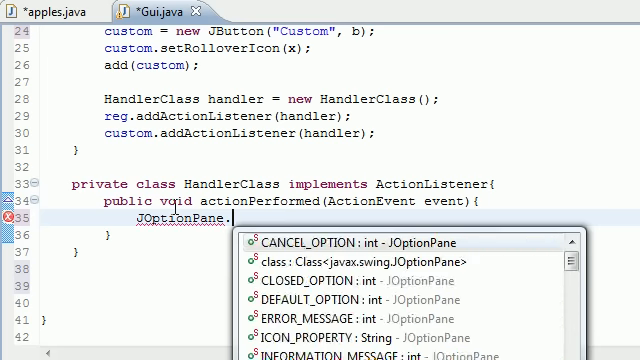
{"action": "type", "text": "showMessageDialog();"}
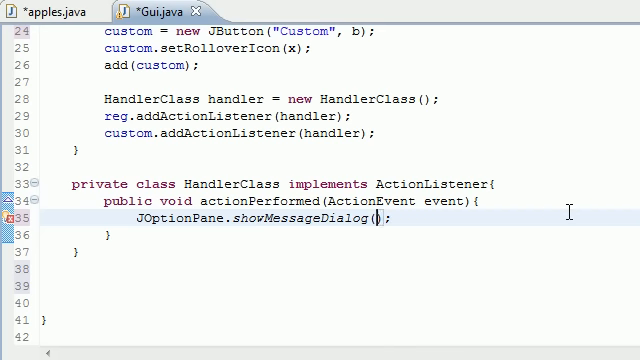
{"action": "type", "text": "null"}
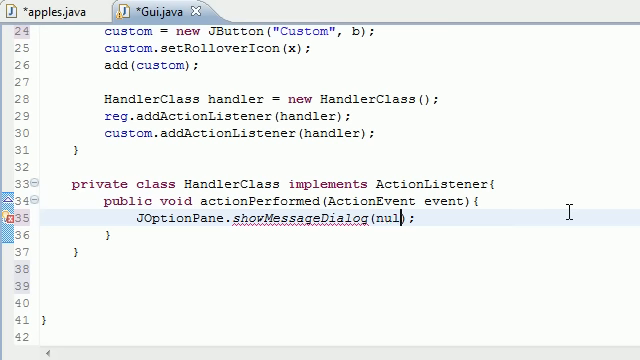
{"action": "type", "text": ","}
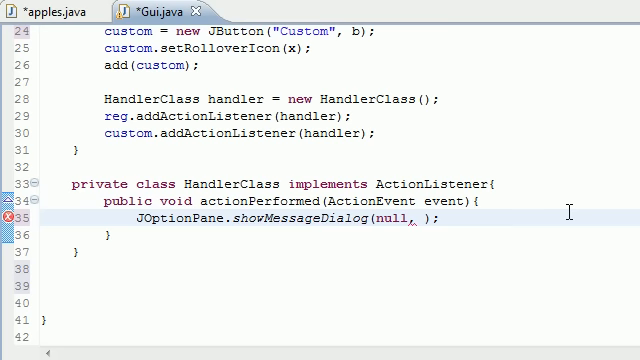
{"action": "type", "text": "String.format(\"\", arg1"}
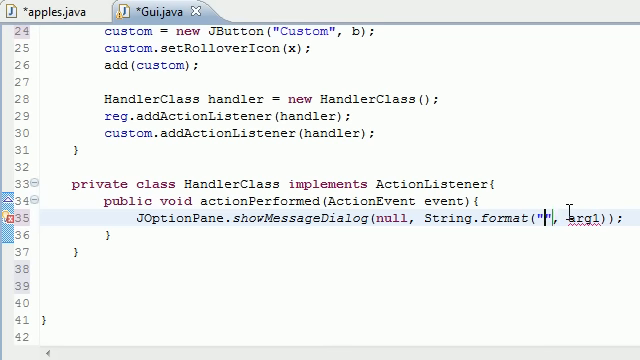
{"action": "type", "text": "s"}
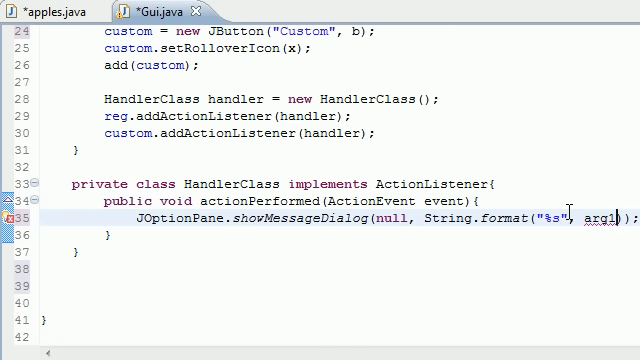
{"action": "key", "text": "BackSpace"}
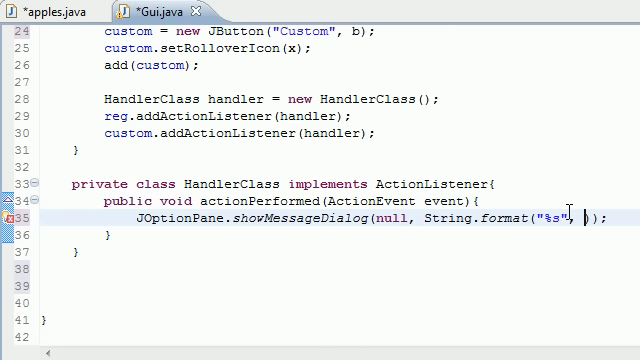
{"action": "type", "text": "event,"}
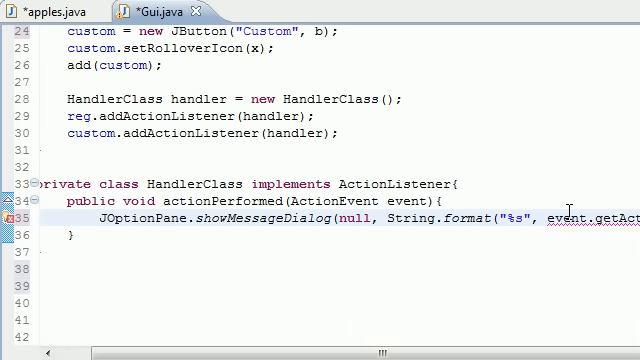
{"action": "scroll", "scroll_direction": "right", "scroll_amount": 3}
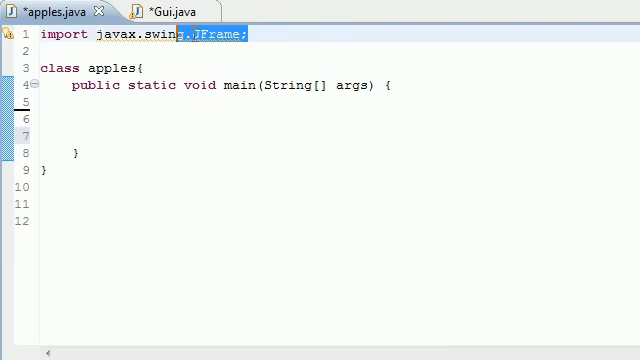
Step: In apples.java main, create a Gui object with 'Gui go = new Gui();'
{"action": "left_click", "coordinate": [125, 117]}
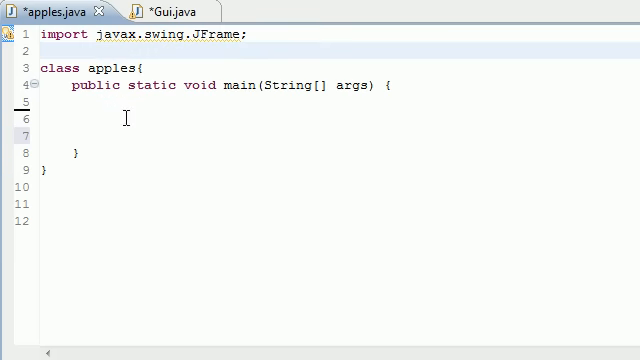
{"action": "triple_click", "coordinate": [140, 33]}
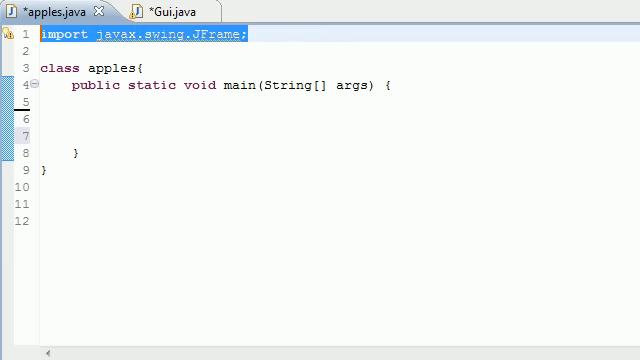
{"action": "left_click", "coordinate": [118, 117]}
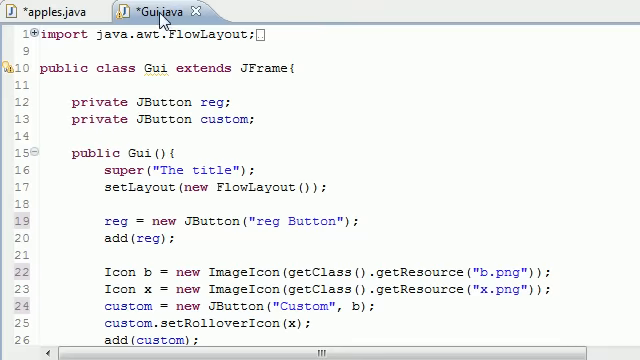
{"action": "left_click", "coordinate": [45, 11]}
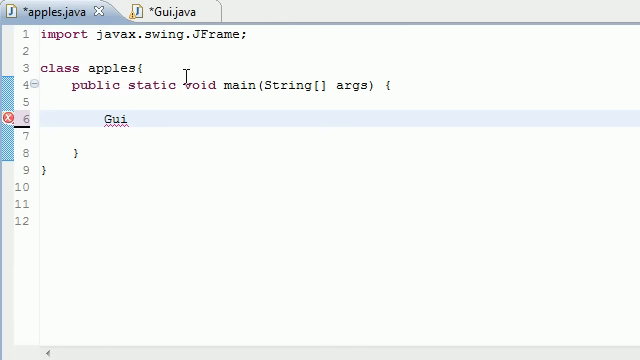
{"action": "type", "text": "go"}
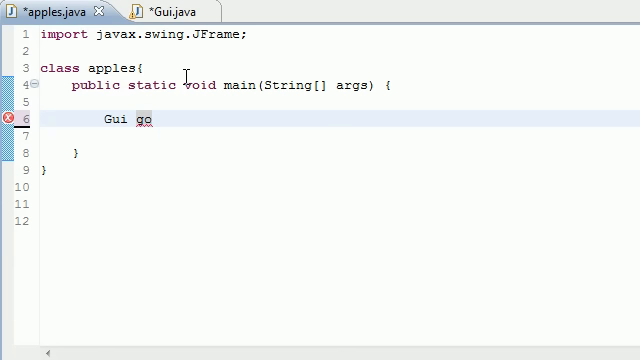
{"action": "type", "text": "= new Gui"}
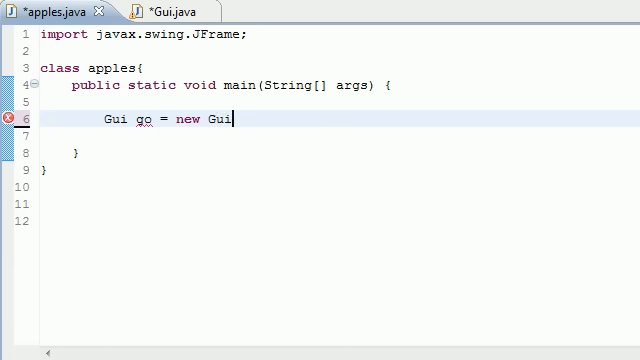
{"action": "type", "text": "();"}
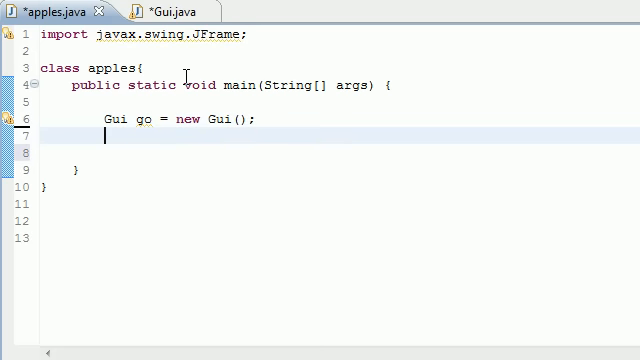
Step: Set go's default close operation to JFrame.EXIT_ON_CLOSE
{"action": "type", "text": "go.s"}
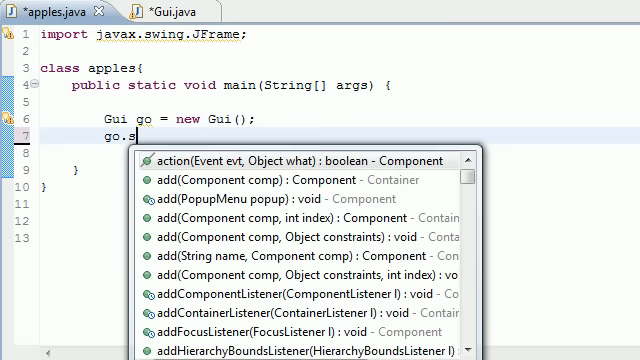
{"action": "type", "text": "etDes"}
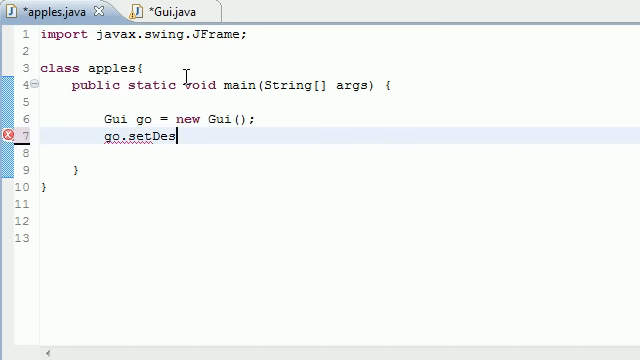
{"action": "type", "text": "ault"}
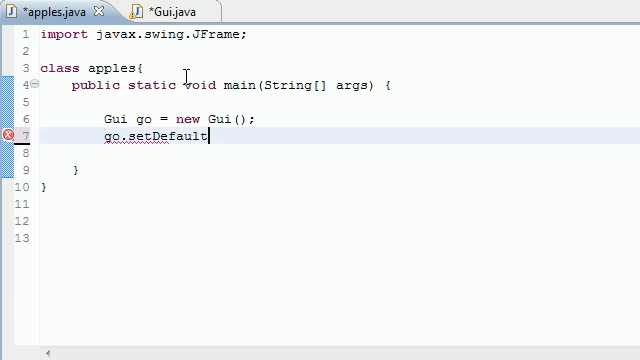
{"action": "type", "text": "CloseOpert"}
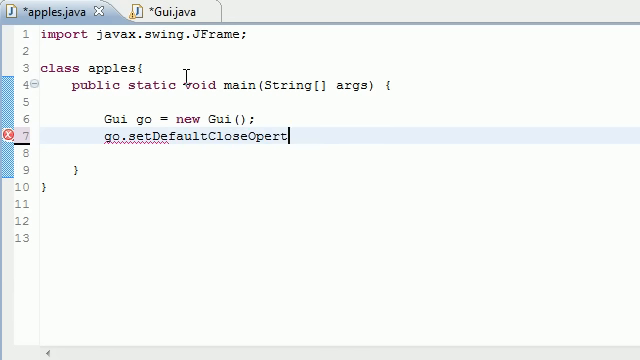
{"action": "type", "text": "ation()"}
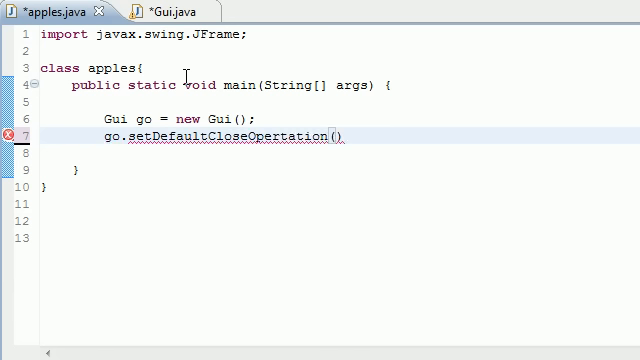
{"action": "type", "text": ";"}
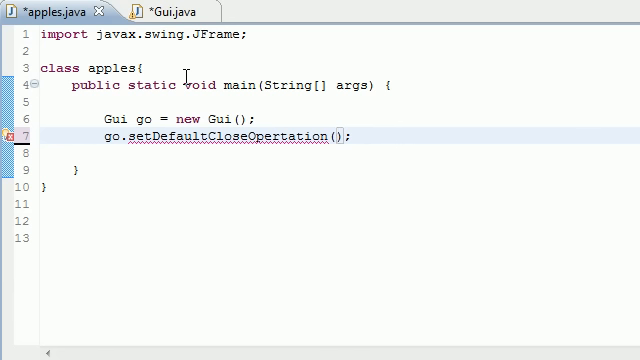
{"action": "type", "text": "J"}
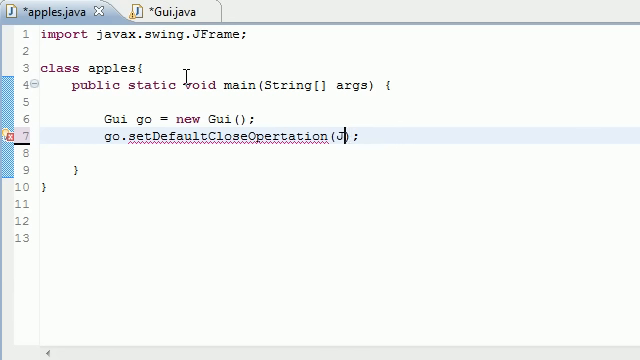
{"action": "type", "text": "Frame,"}
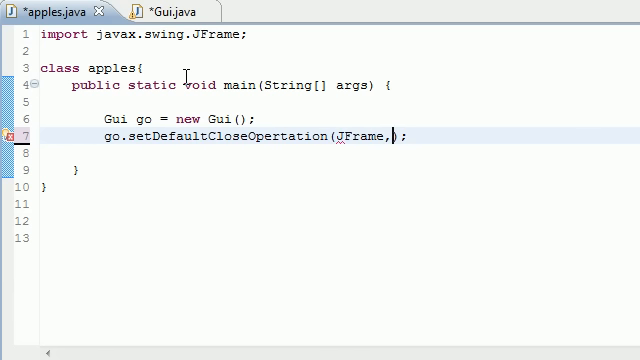
{"action": "type", "text": "EXIT_ON_CLOSE"}
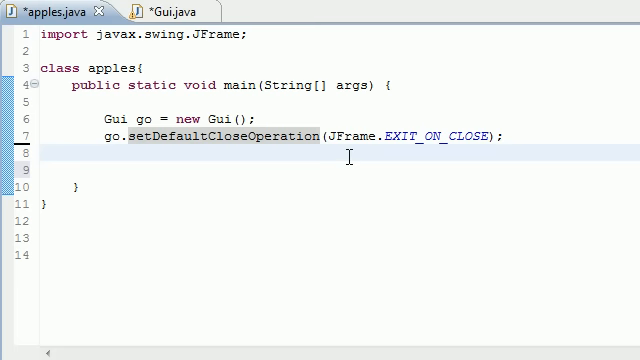
Step: Size the window with go.setSize(300,200) and show it with go.setVisible(true)
{"action": "type", "text": "go."}
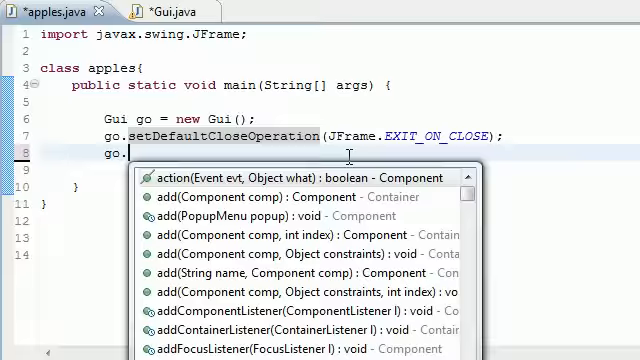
{"action": "type", "text": "setSize(d"}
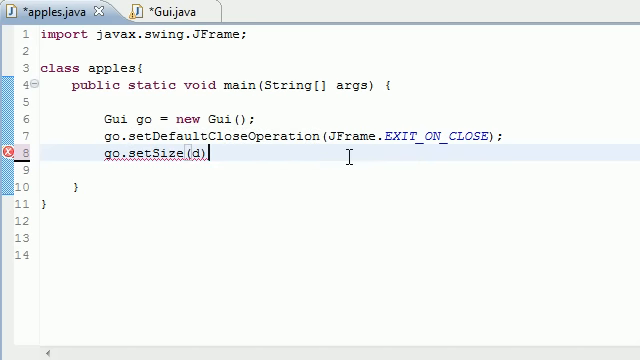
{"action": "key", "text": "Backspace"}
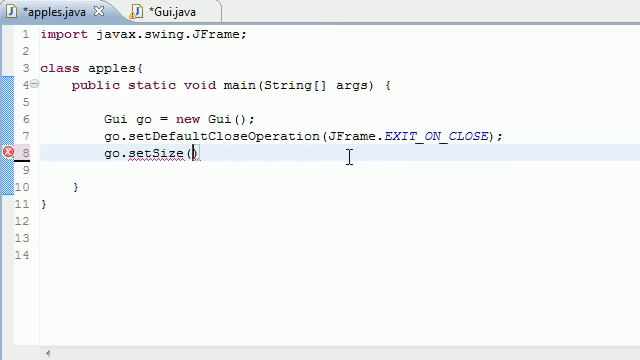
{"action": "type", "text": "300,200"}
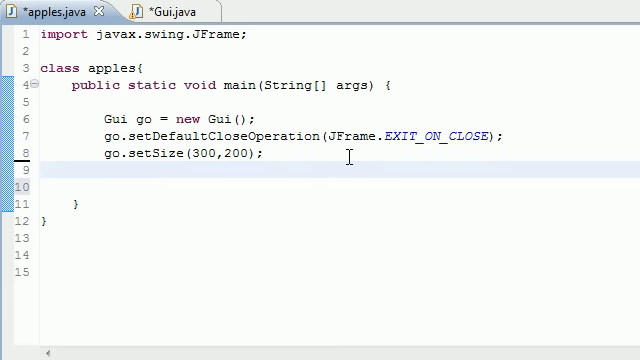
{"action": "type", "text": "g"}
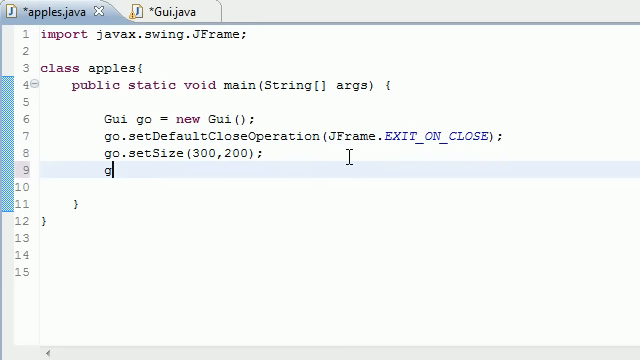
{"action": "type", "text": "o.setVisible();"}
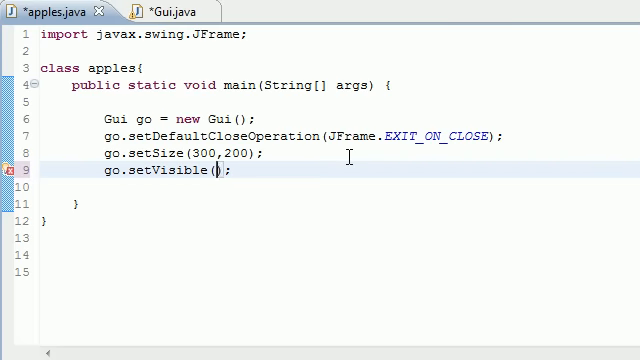
{"action": "type", "text": "true"}
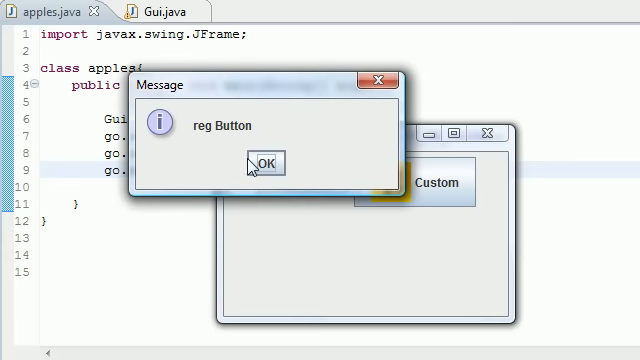
Step: Dismiss the reg Button and Custom messages, then close the test window
{"action": "left_click", "coordinate": [292, 163]}
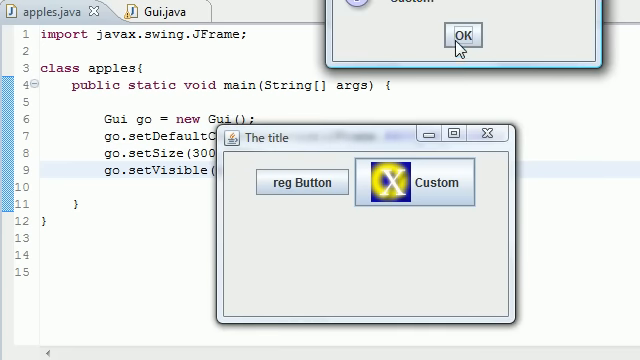
{"action": "left_click", "coordinate": [461, 35]}
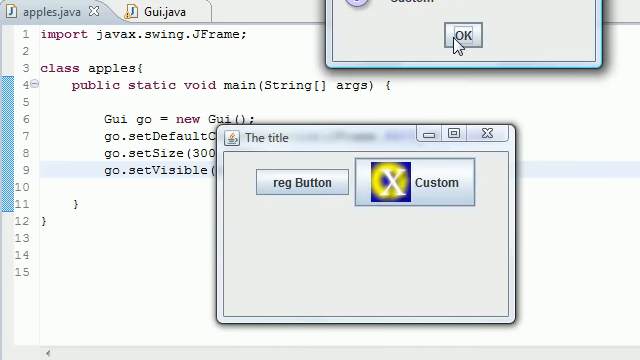
{"action": "left_click", "coordinate": [463, 35]}
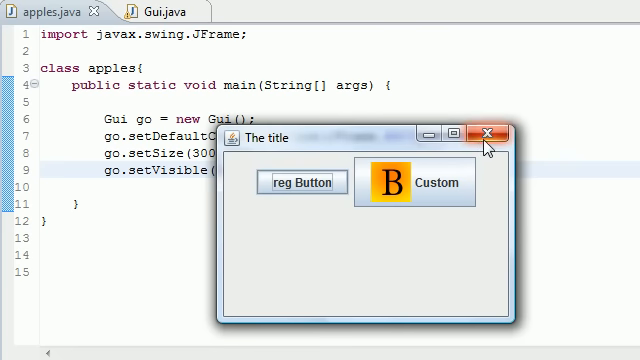
{"action": "left_click", "coordinate": [488, 137]}
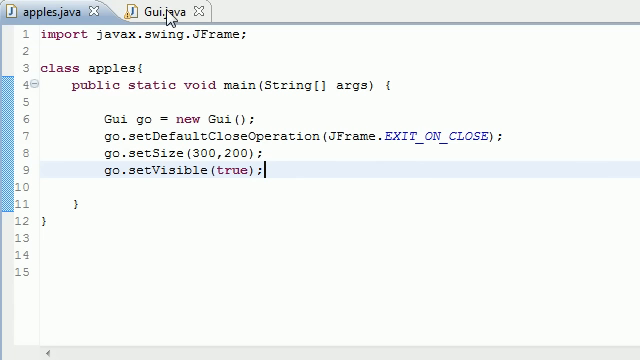
Step: Review the Gui.java constructor, listener registrations and HandlerClass code
{"action": "left_click", "coordinate": [157, 9]}
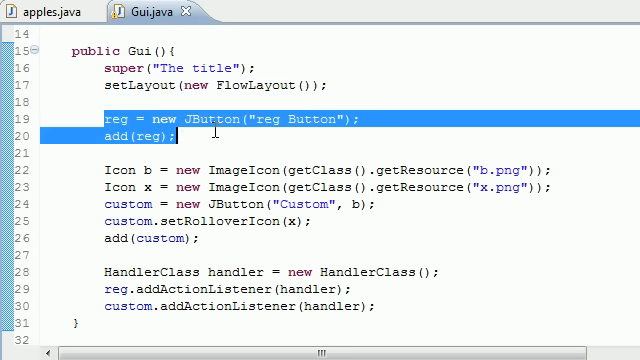
{"action": "scroll", "scroll_direction": "down", "scroll_amount": 3}
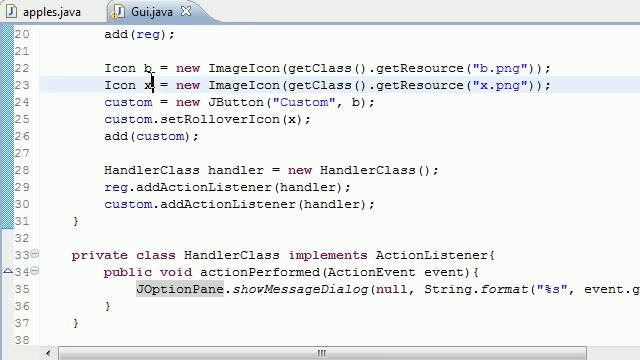
{"action": "left_click", "coordinate": [110, 102]}
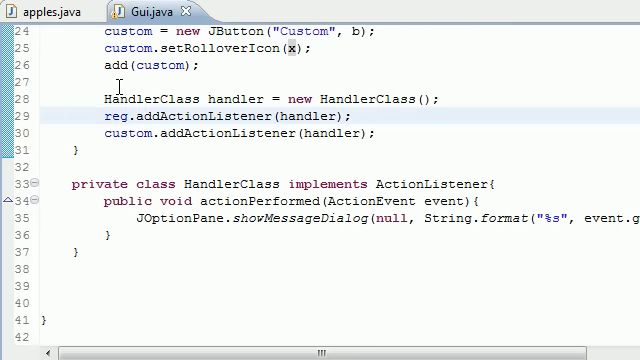
{"action": "triple_click", "coordinate": [270, 98]}
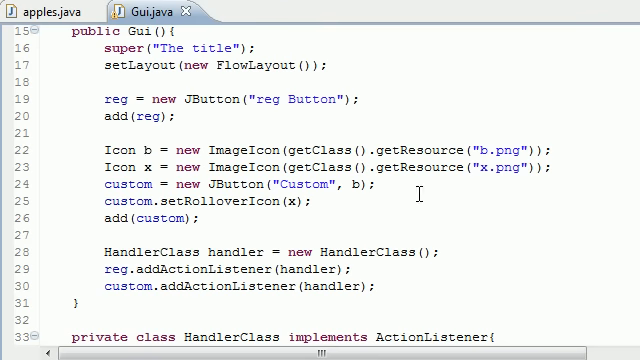
{"action": "scroll", "scroll_direction": "up", "scroll_amount": 3}
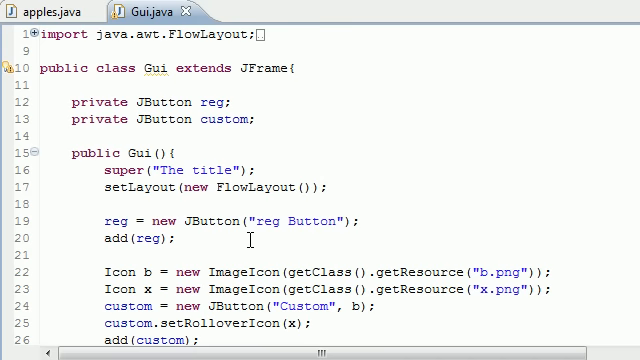
{"action": "scroll", "scroll_direction": "down", "scroll_amount": 3}
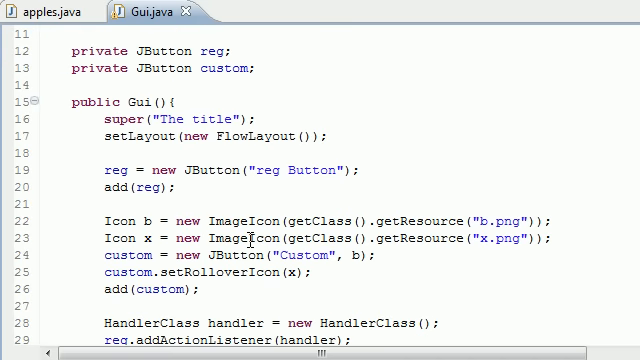
{"action": "scroll", "scroll_direction": "down", "scroll_amount": 3}
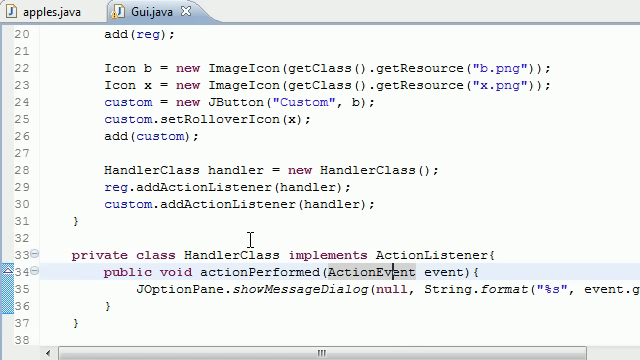